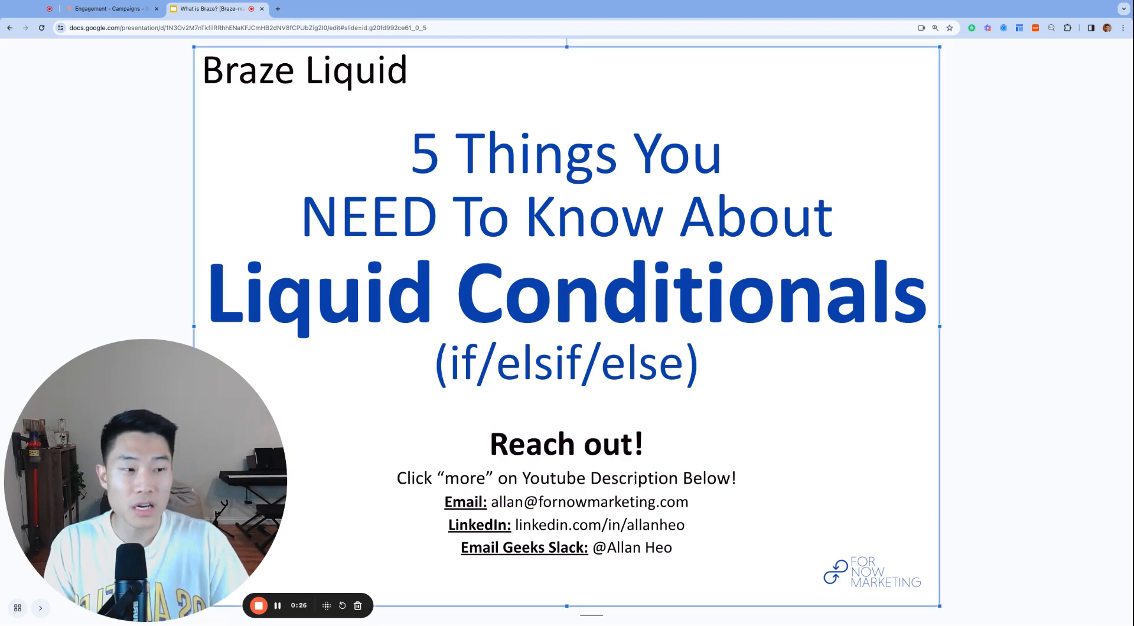
Highlight the contact details on the Liquid Conditionals slide, then switch to the Braze campaign tab
drag(397, 478, 671, 547)
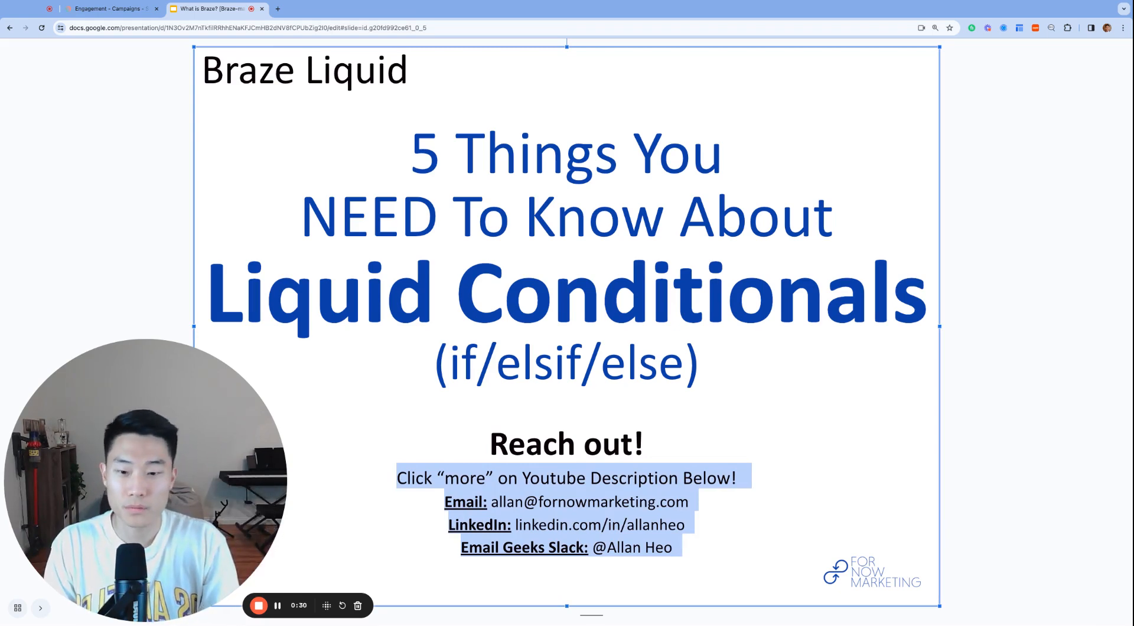
click(106, 10)
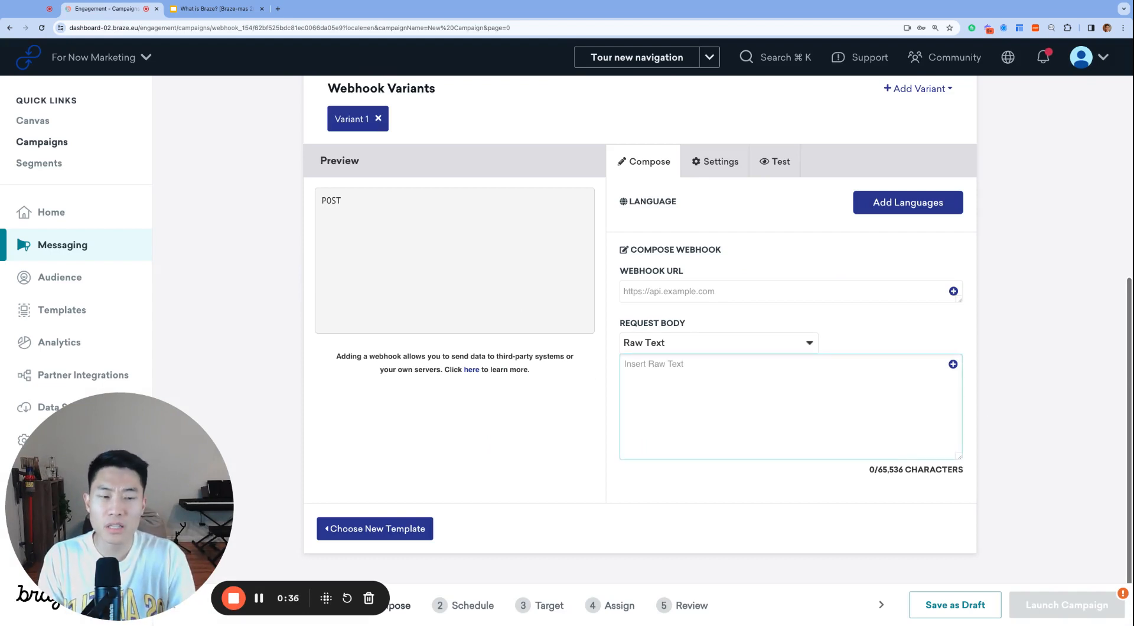
Type the 'BRAZE LIQUID CONDITIONALS' heading into the webhook request body
text(bra)
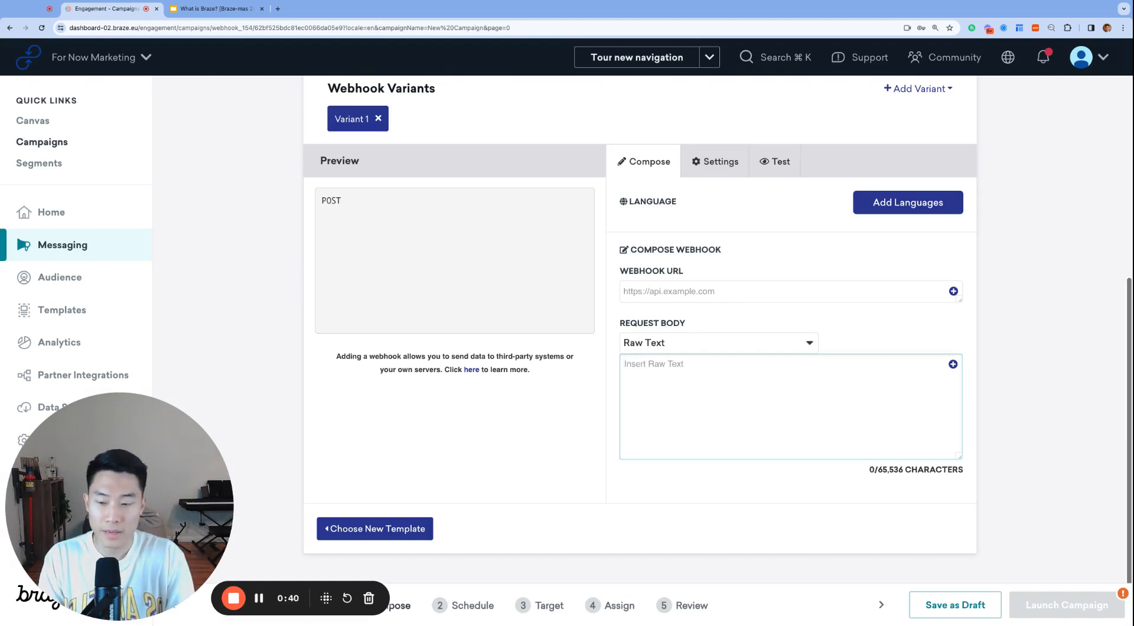
text(BRAZE LIQUID CONDITIONALS)
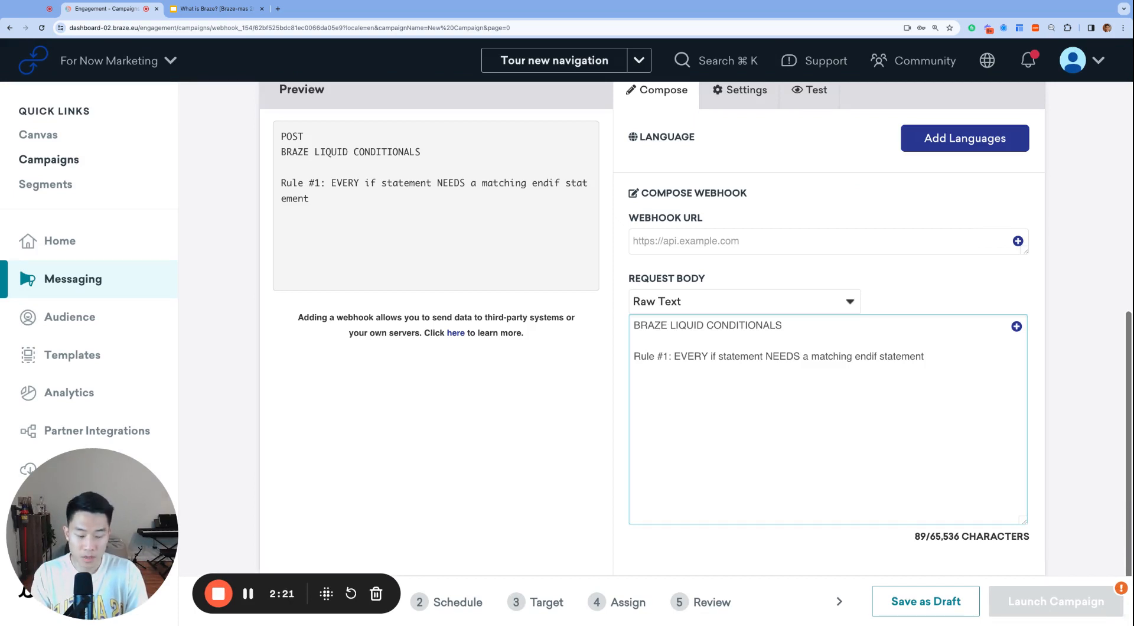
Type {% if holiday == "Christmas" %}, Merry Christmas!, and {% endif %} under Rule #1
text({% if holid)
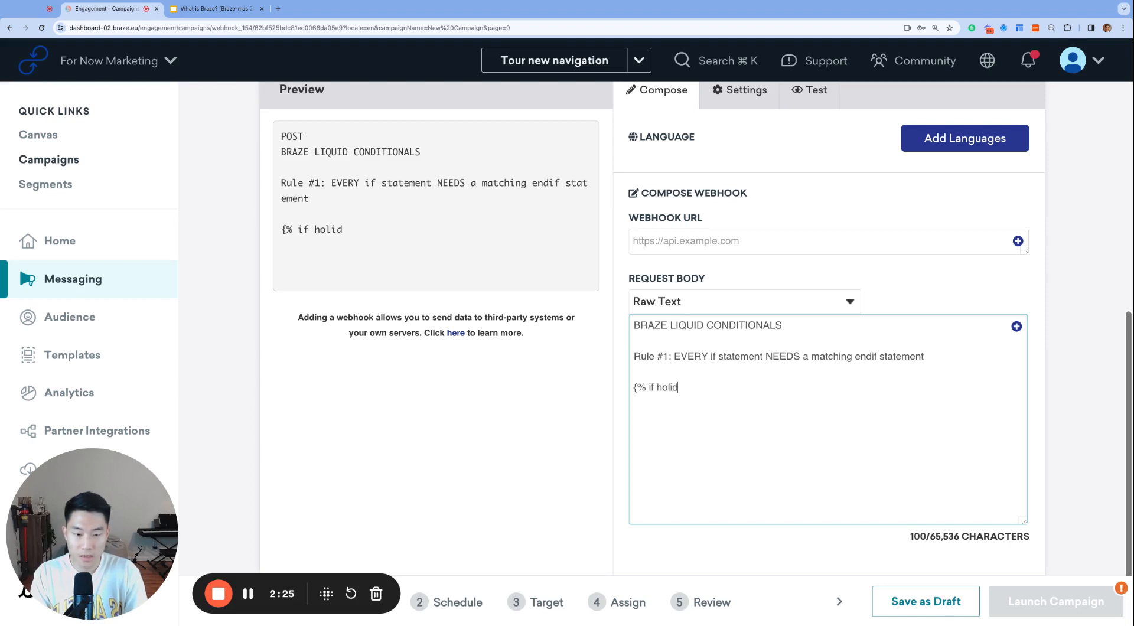
text(ay == "Christmas" %)
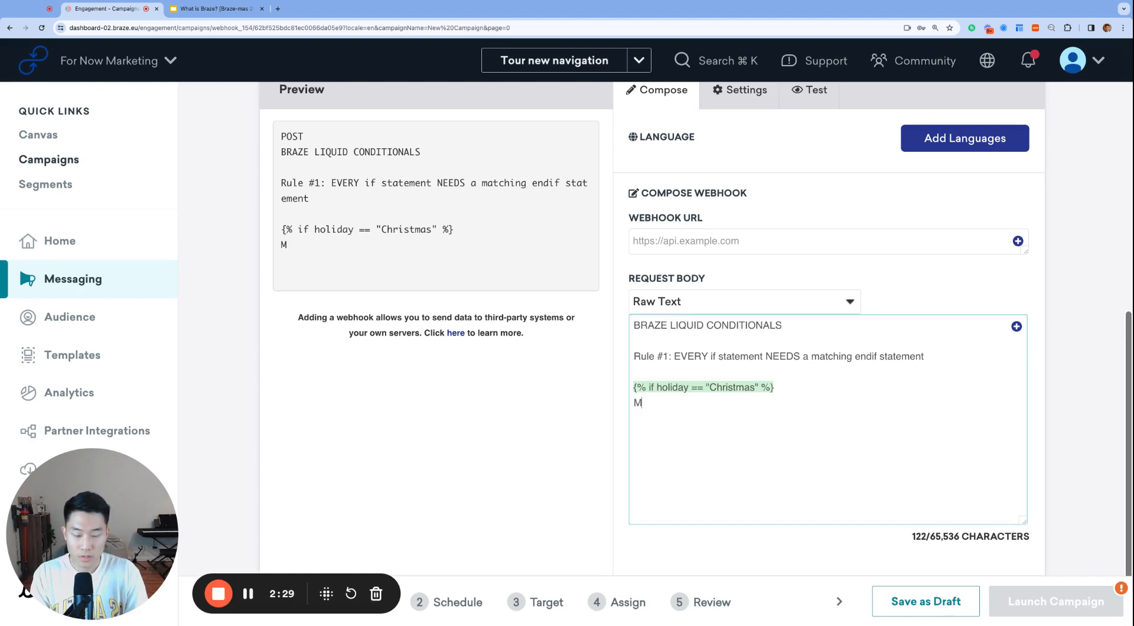
text(erry Christmas!)
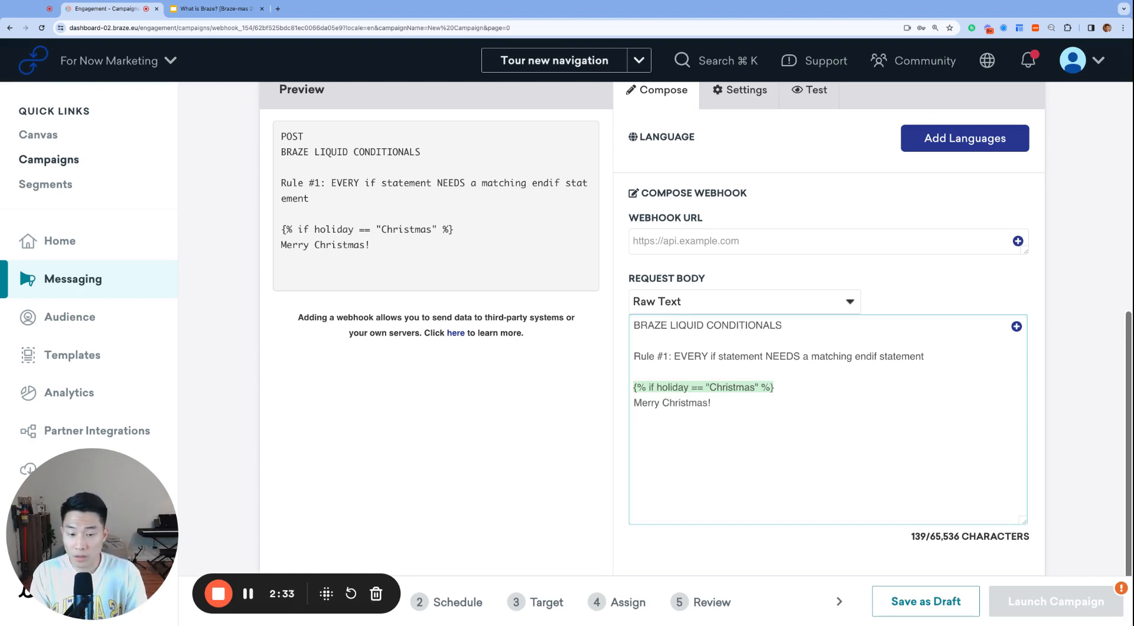
text({% endif %)
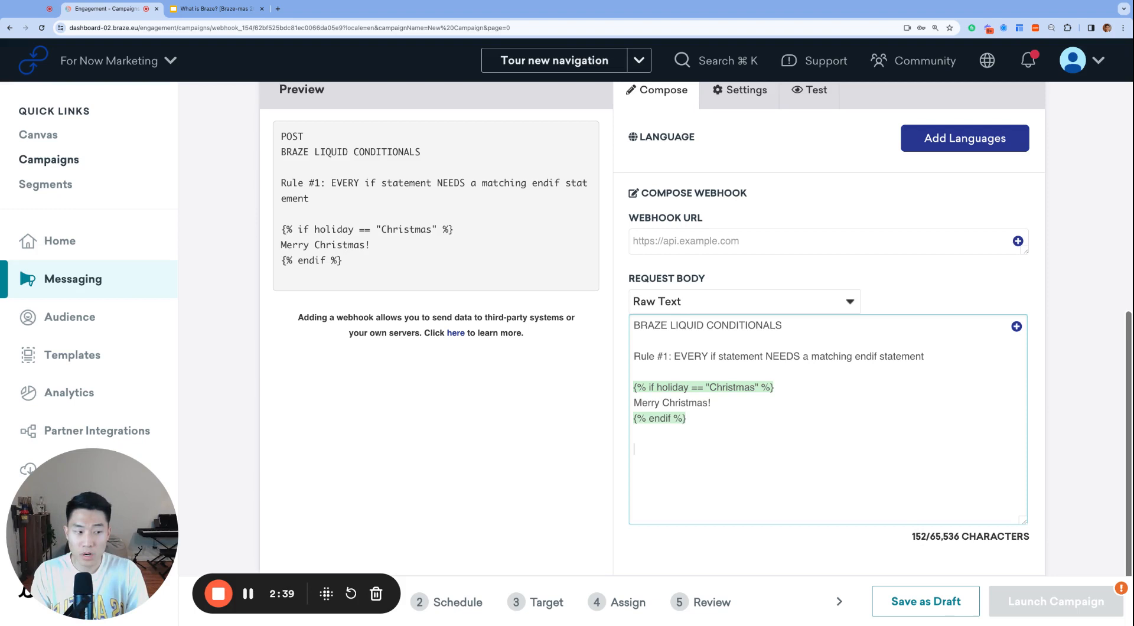
Type an empty {% if %}/{% endif %} pair and select it for deletion
text({5)
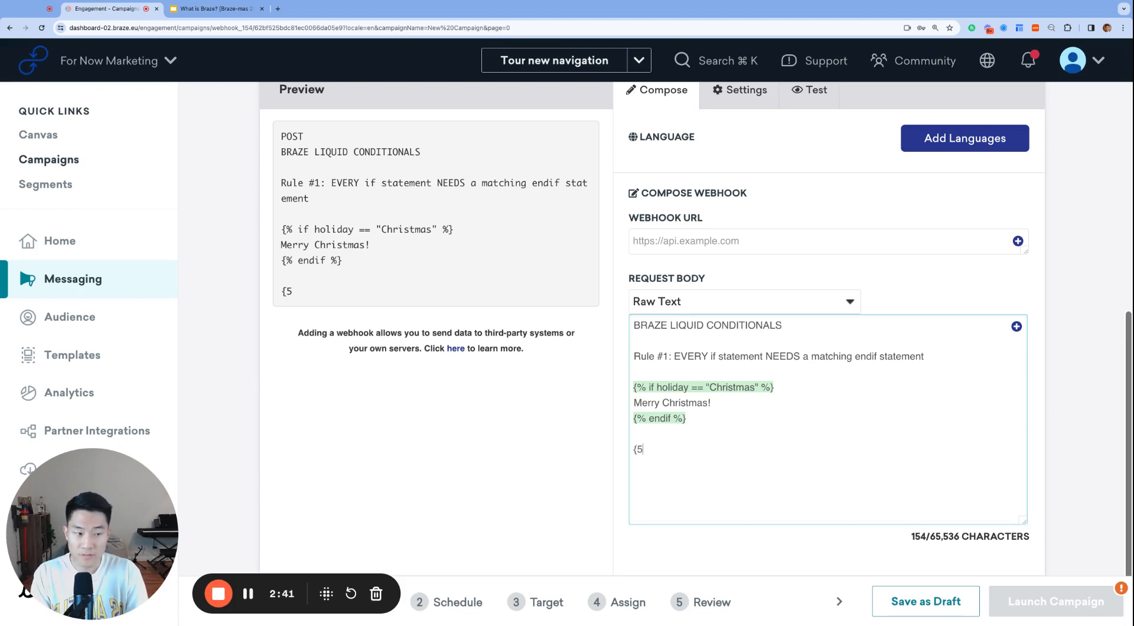
text(% if %})
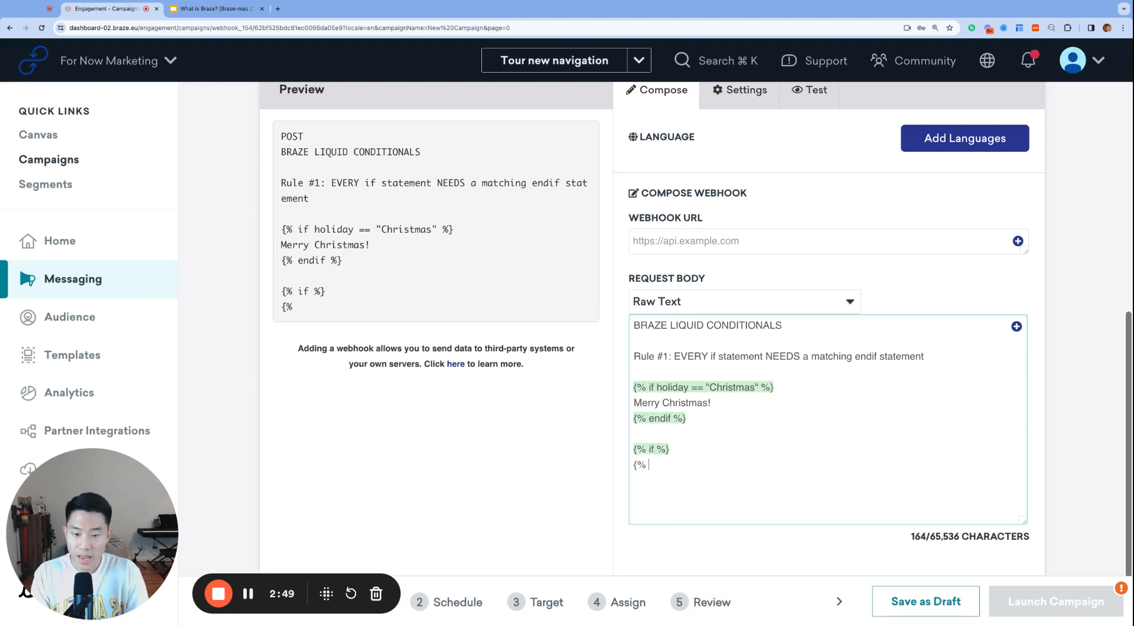
text(endif %})
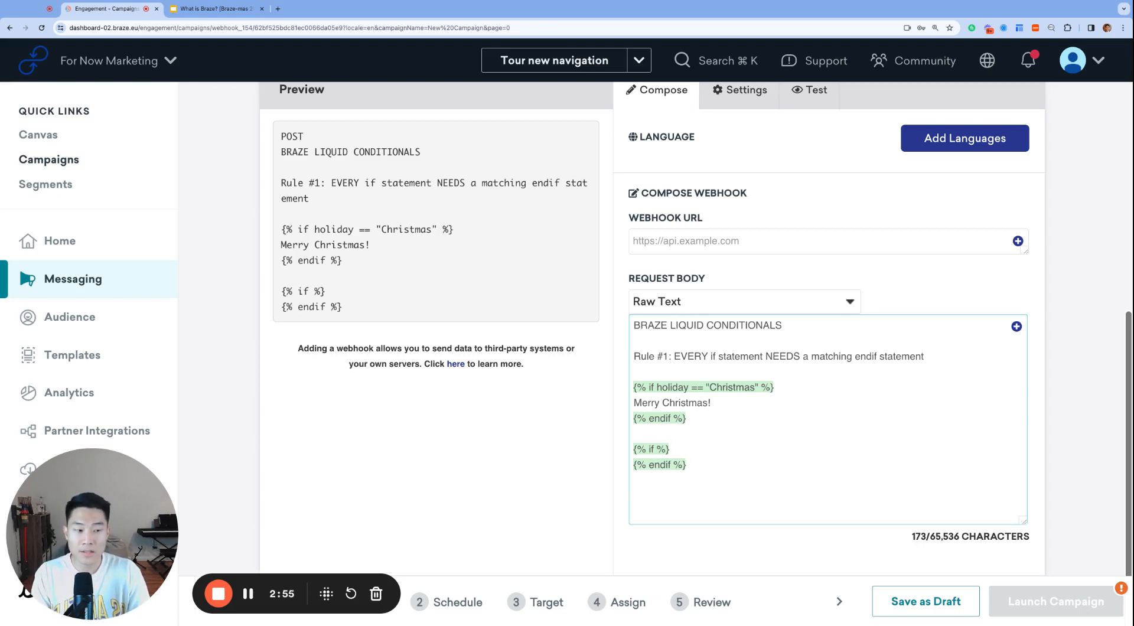
drag(634, 448, 685, 464)
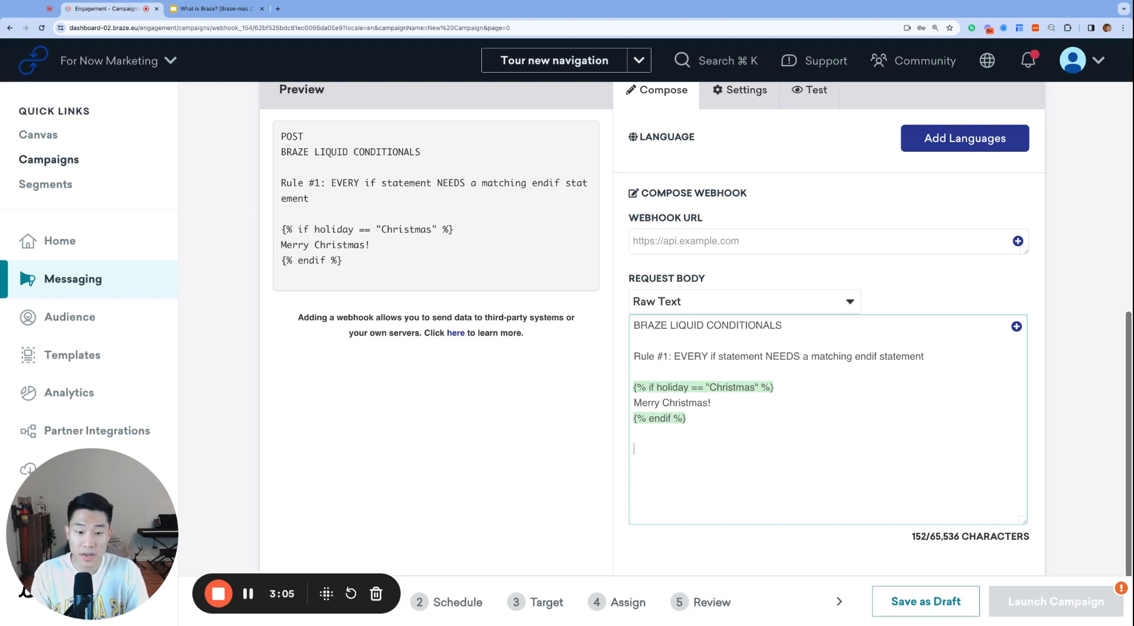
Write Rule #2 on required if, preview it in Test, then retitle as Rule #3 on double '=='
text(Rule #2: if is REQUIRED for every conditional block, but elsif and else are NOT required!)
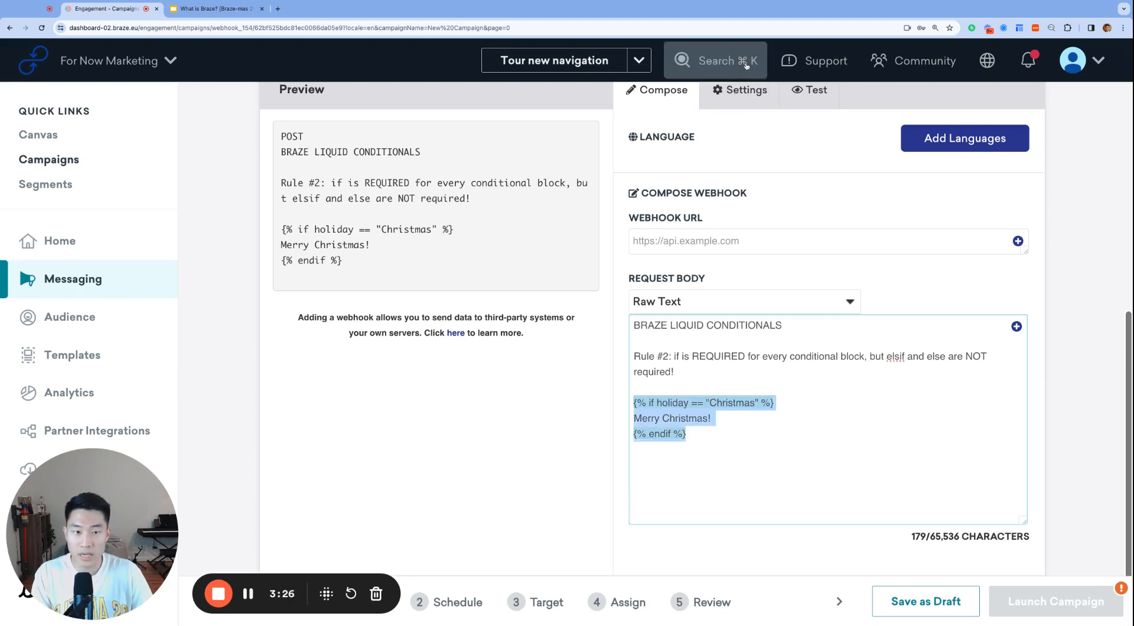
click(815, 213)
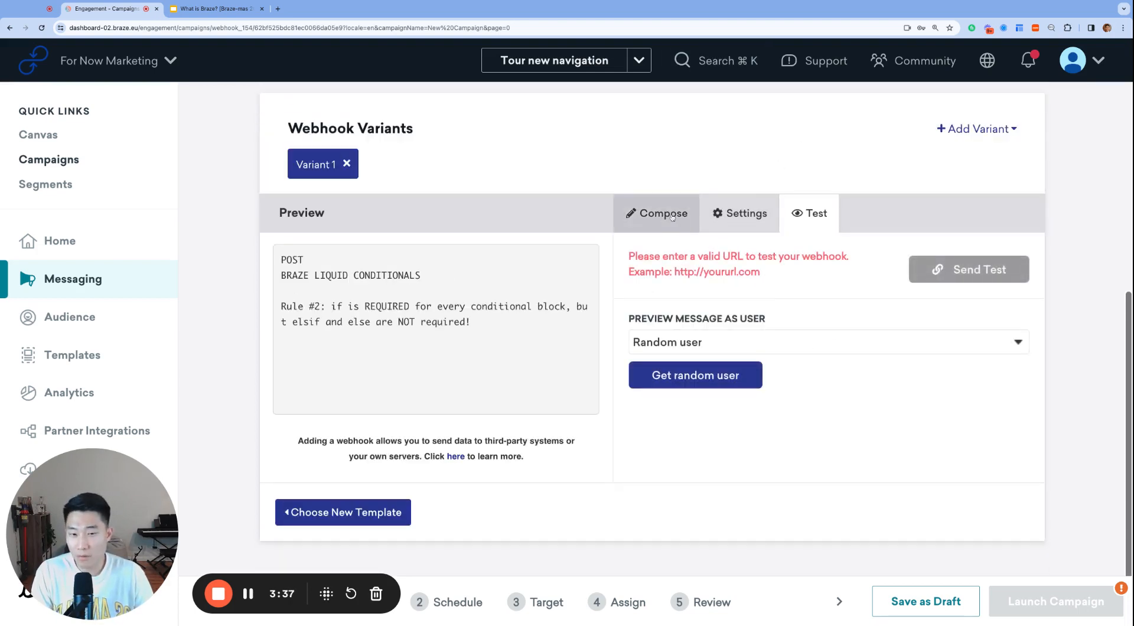
click(662, 213)
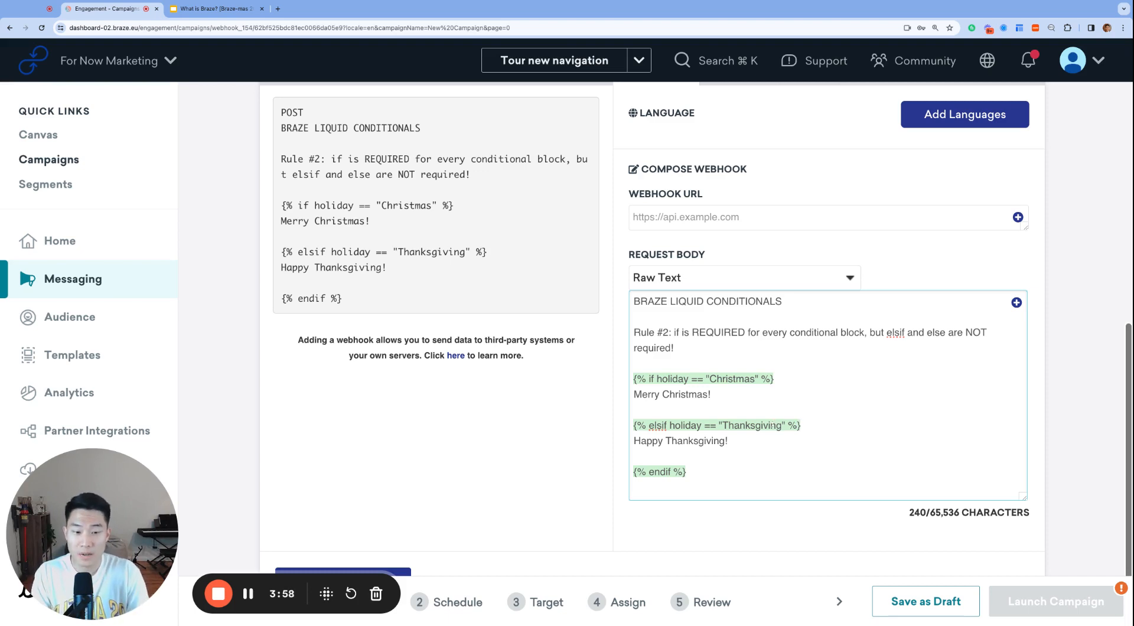
text(Rule #3: In conditional statements, use DOUBLE "==")
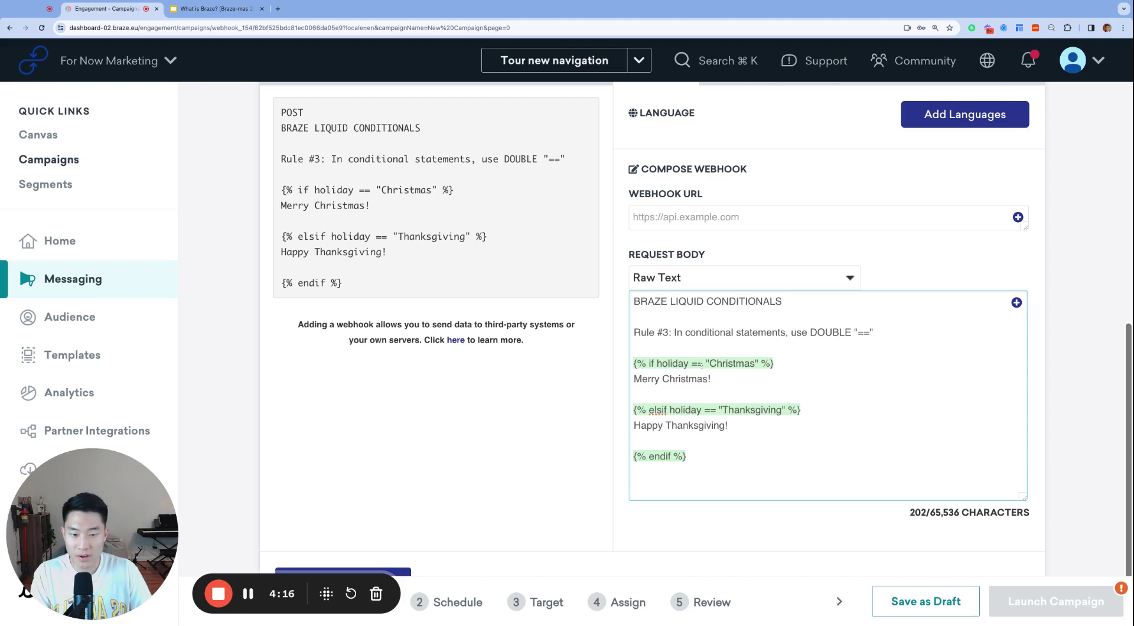
Add {% assign holiday %} above the if tag and retitle the rule 'Rule #4: Else statements DO NOT require a logic statement'
double_click(674, 363)
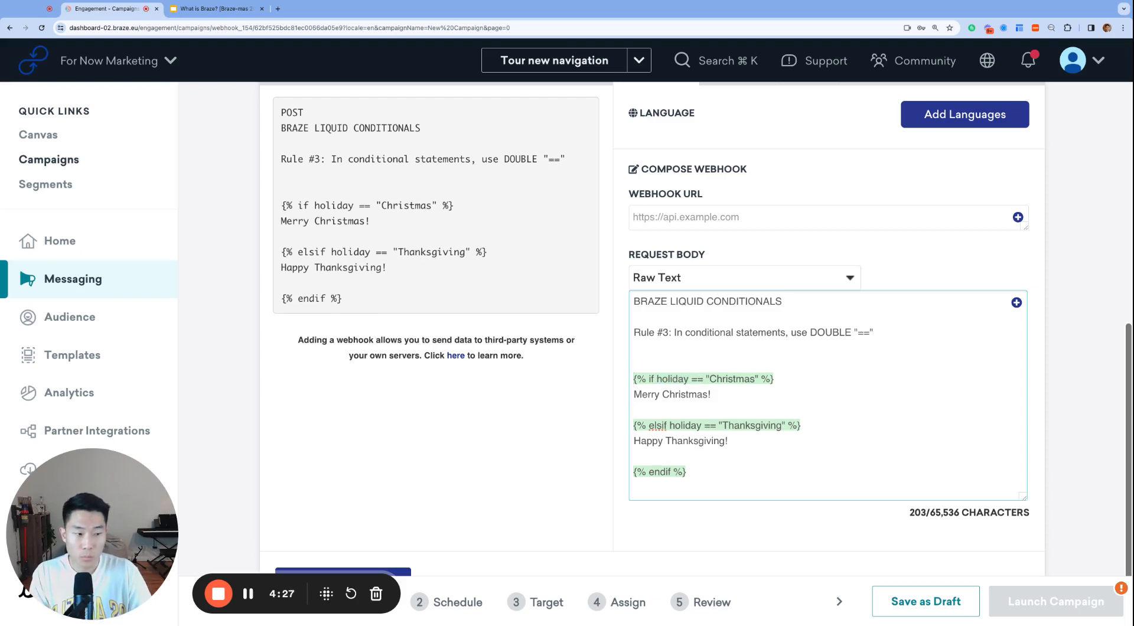
text({%)
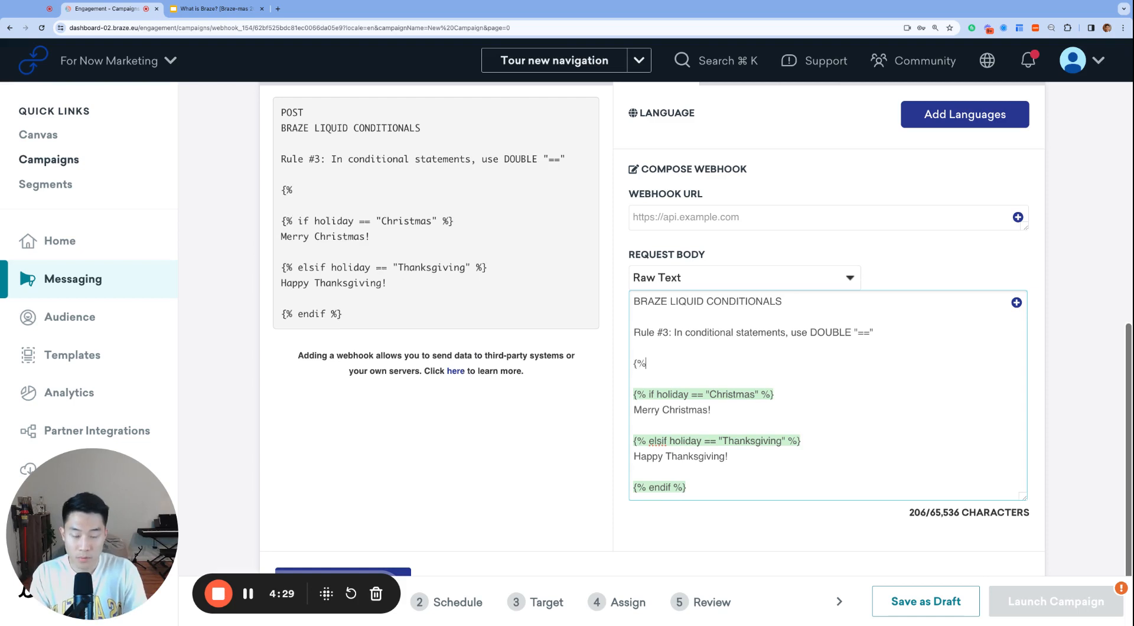
text(assign holiday.)
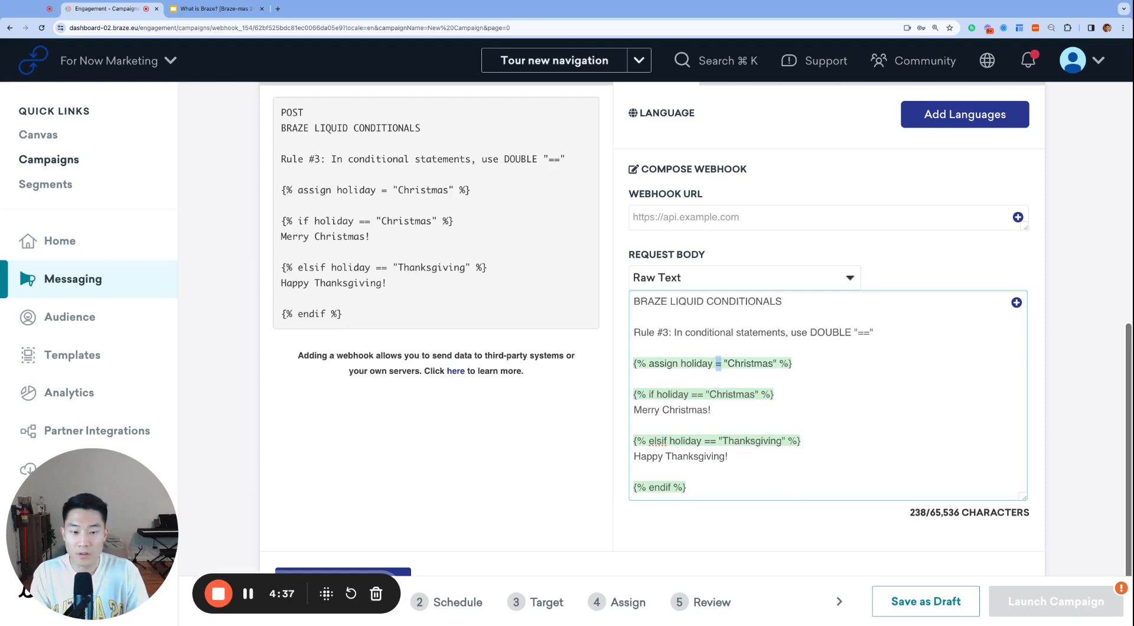
text(Rule #4: Else statements DO NOT require a logic statement)
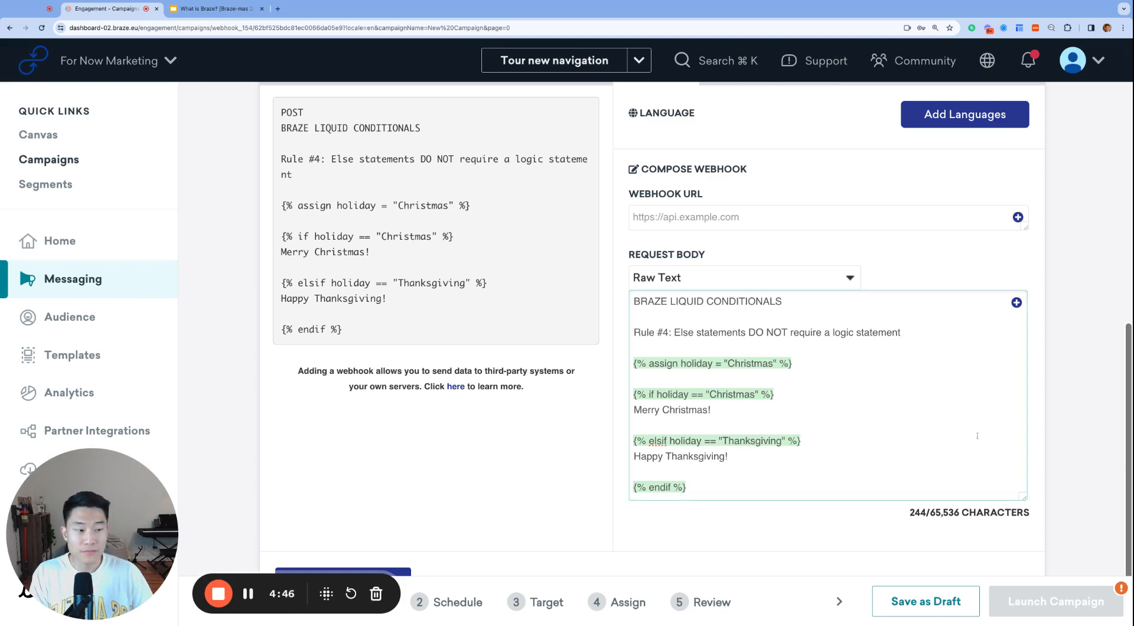
Start a new line after Happy Thanksgiving! for the else branch 'Have a great day!'
scroll(down, 3)
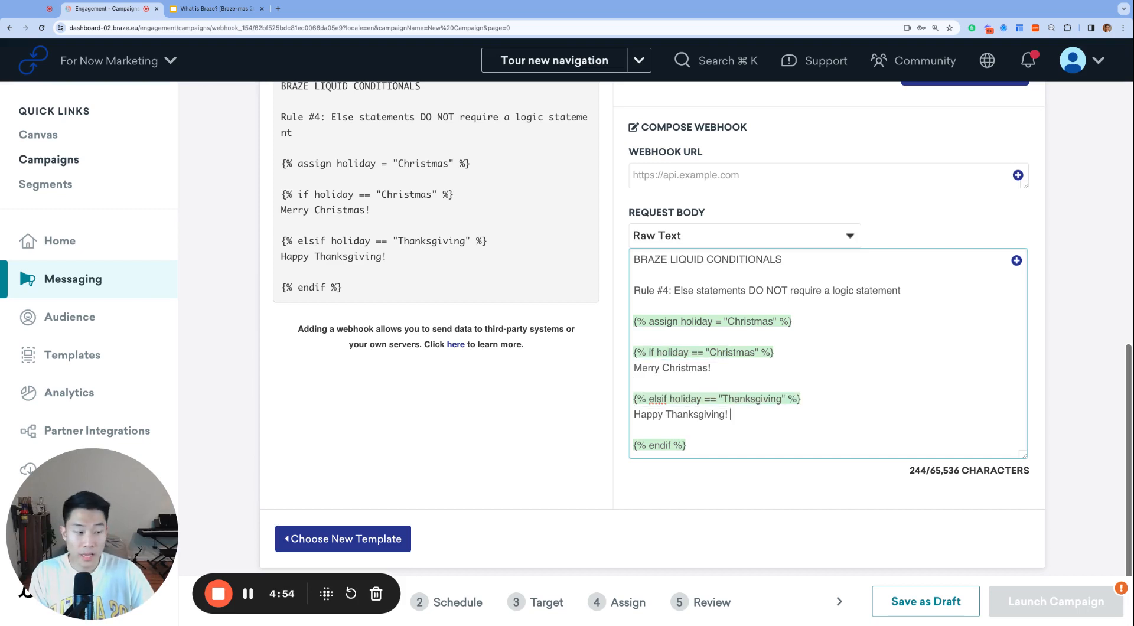
key(Enter)
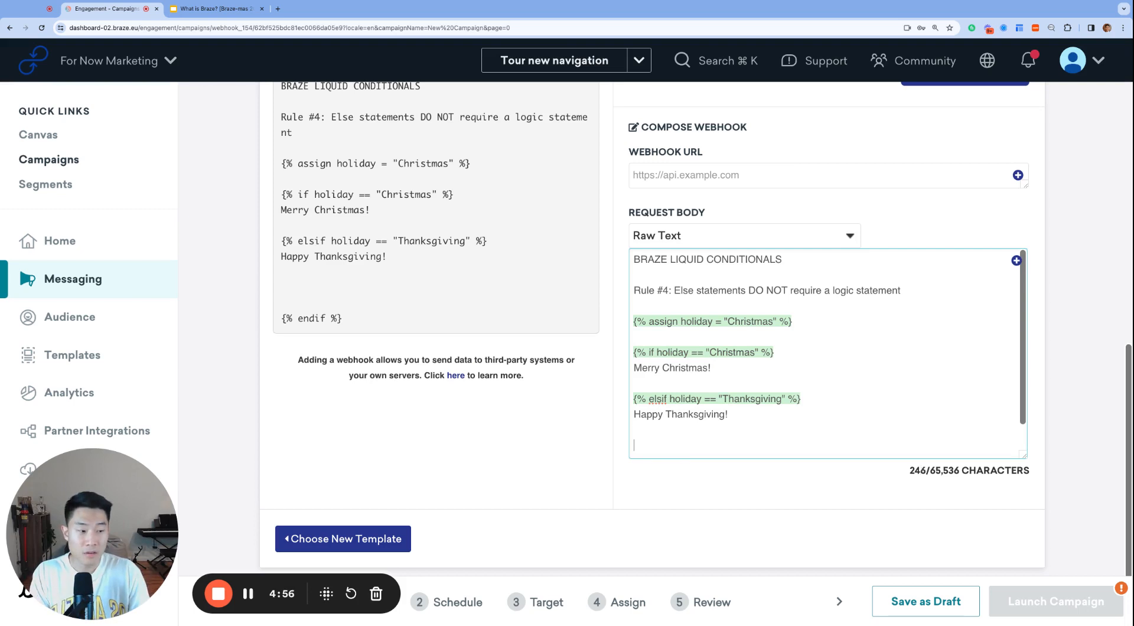
scroll(down, 3)
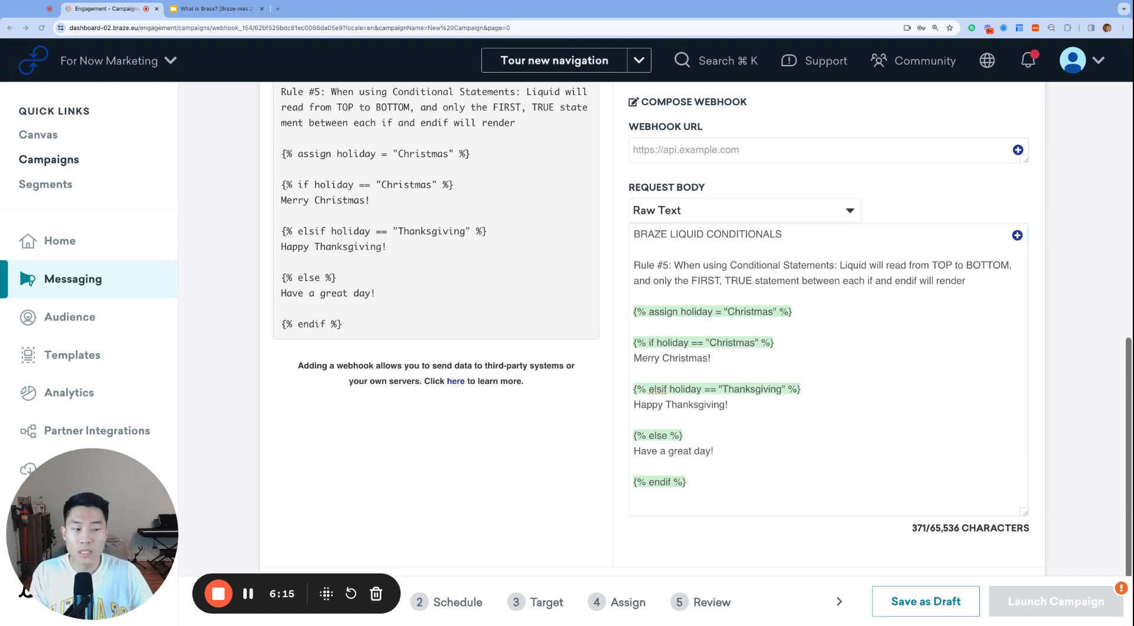
mouse_move(1032, 424)
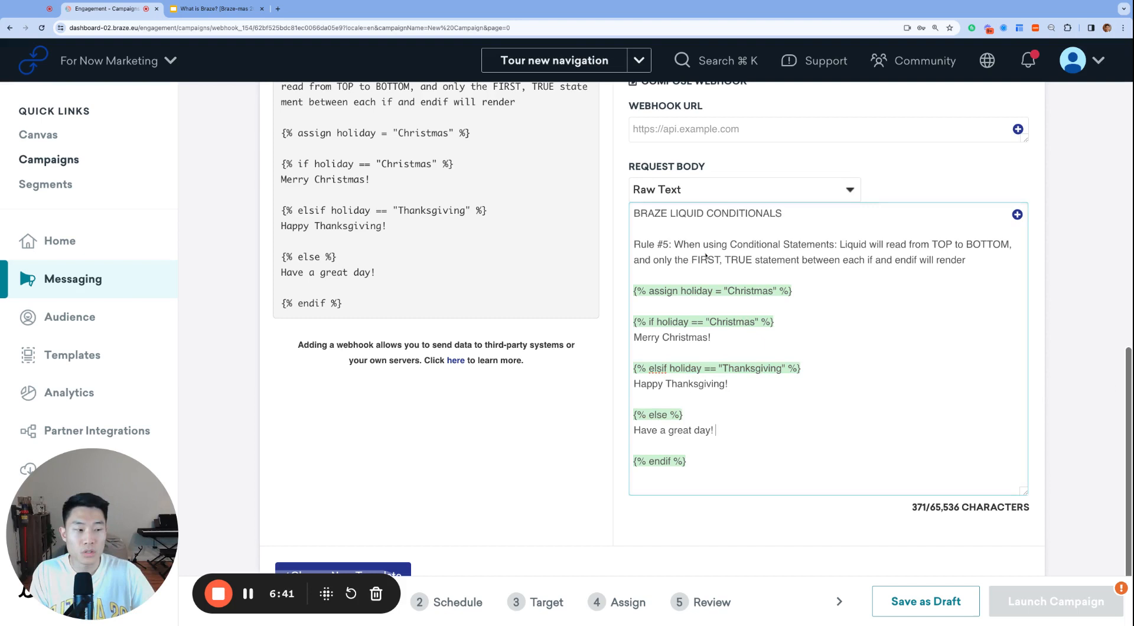
double_click(706, 260)
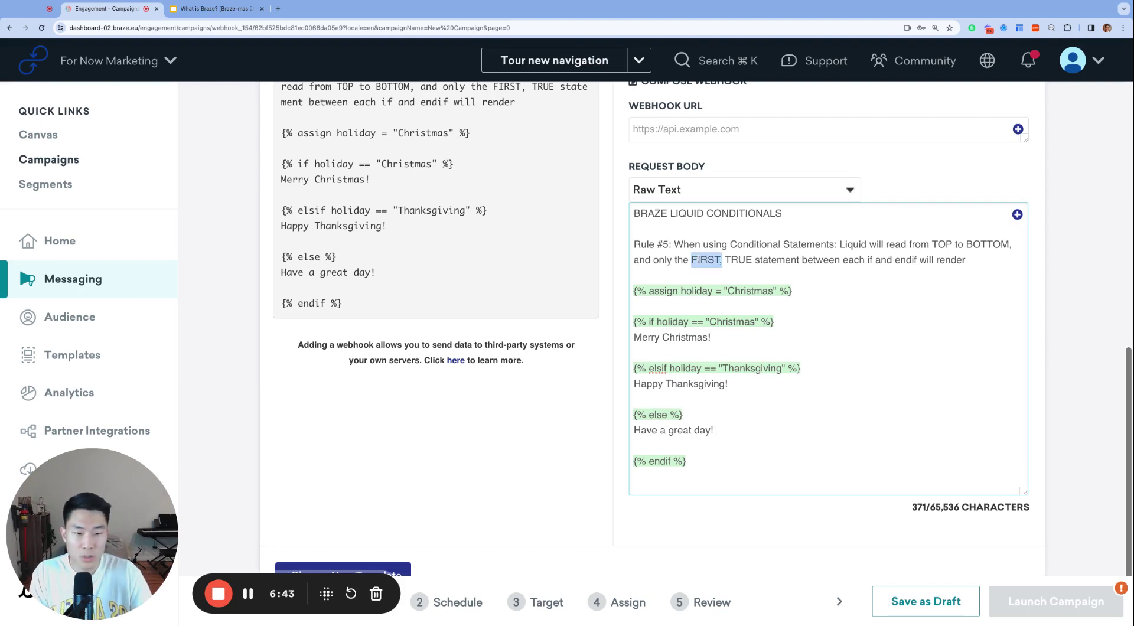
drag(692, 259, 751, 259)
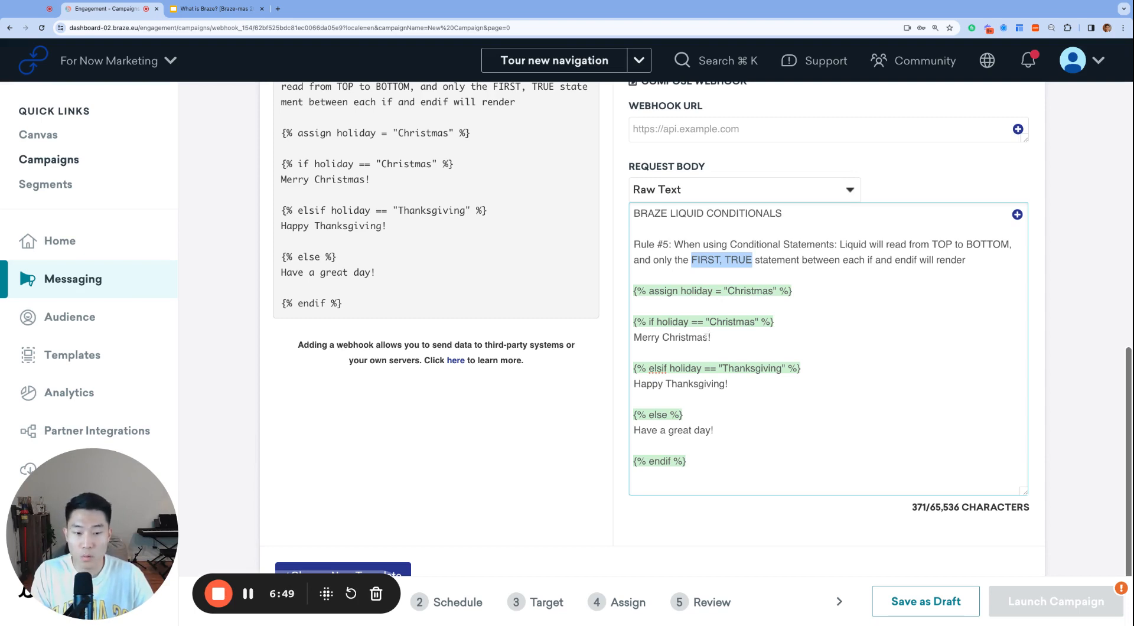
mouse_move(779, 447)
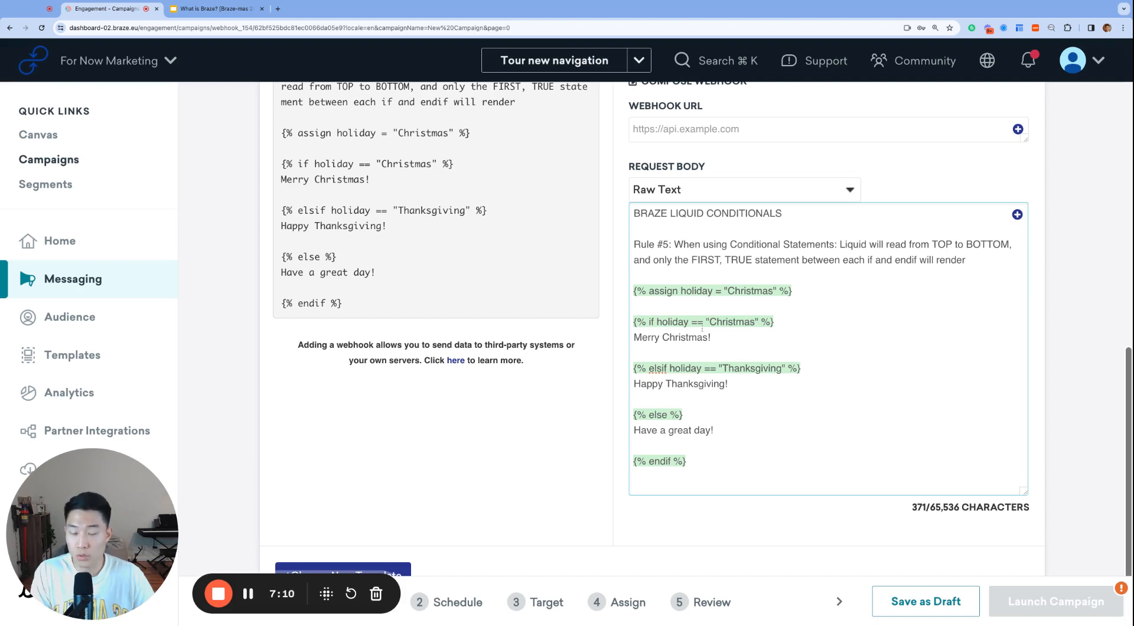
double_click(671, 350)
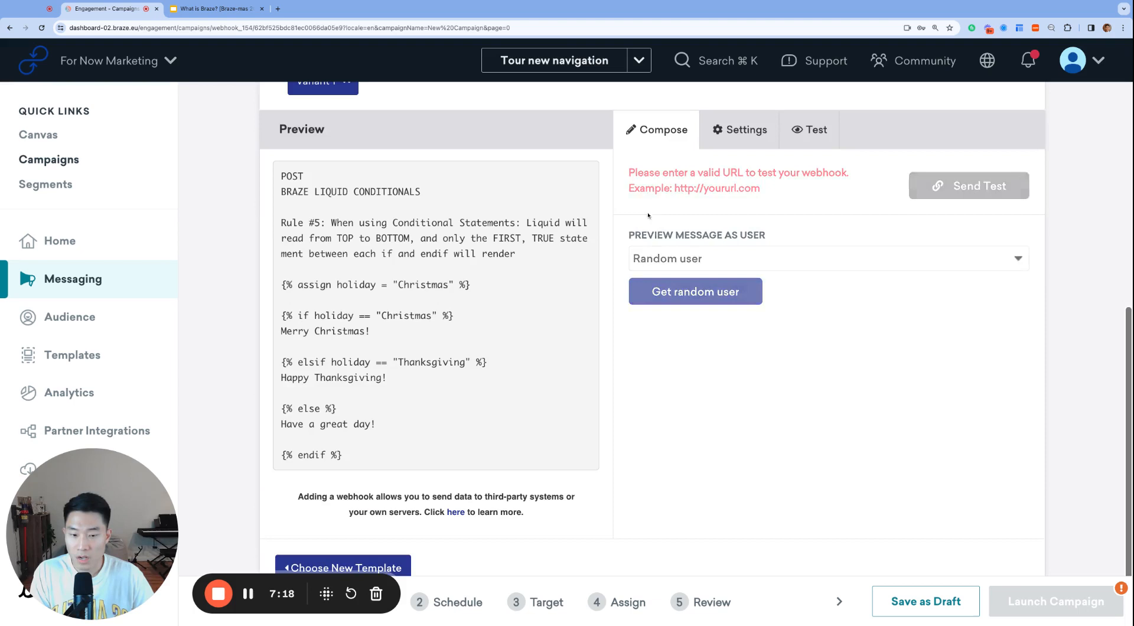
Assign holiday 'Thanksgiving', preview the Happy Thanksgiving! output in Test, then begin retyping it as 'Independen'
scroll(down, 3)
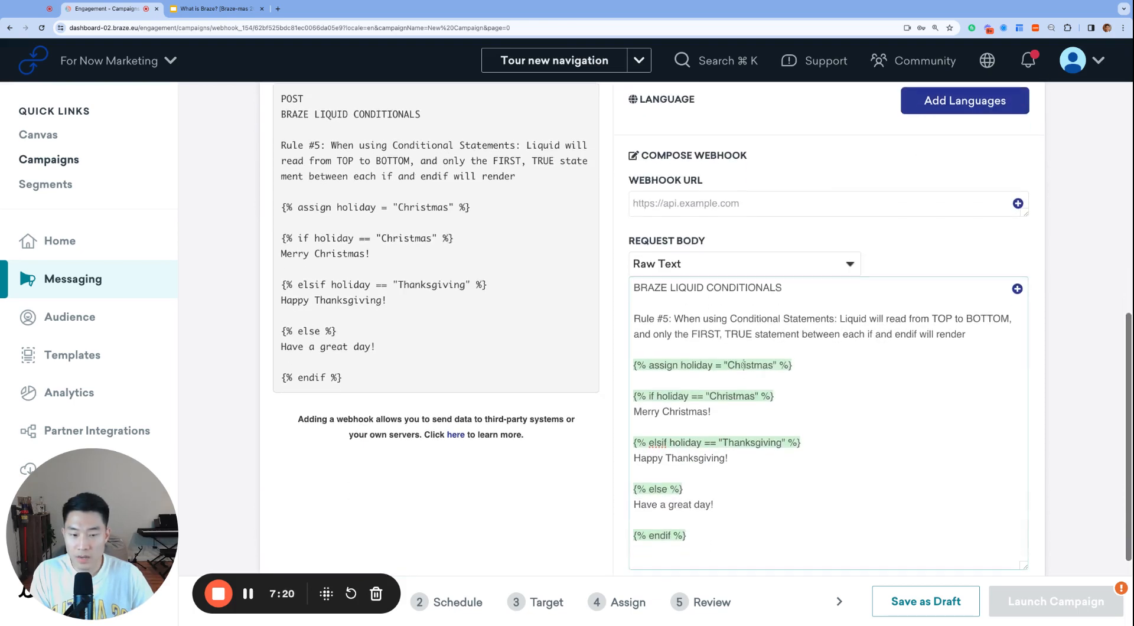
text(Thanksgiving)
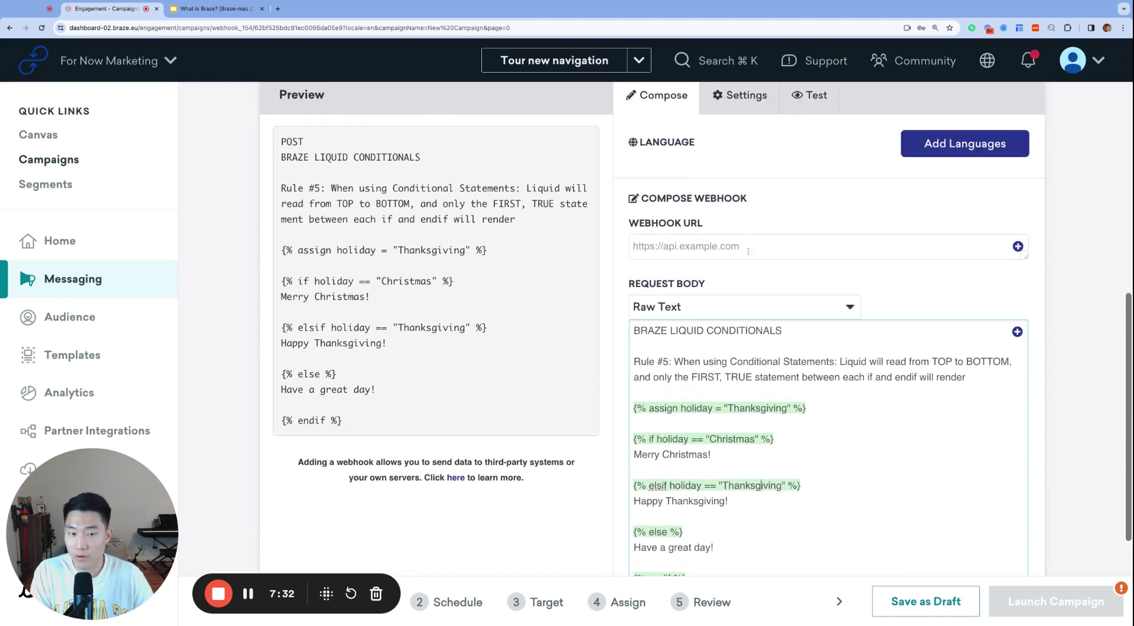
click(815, 96)
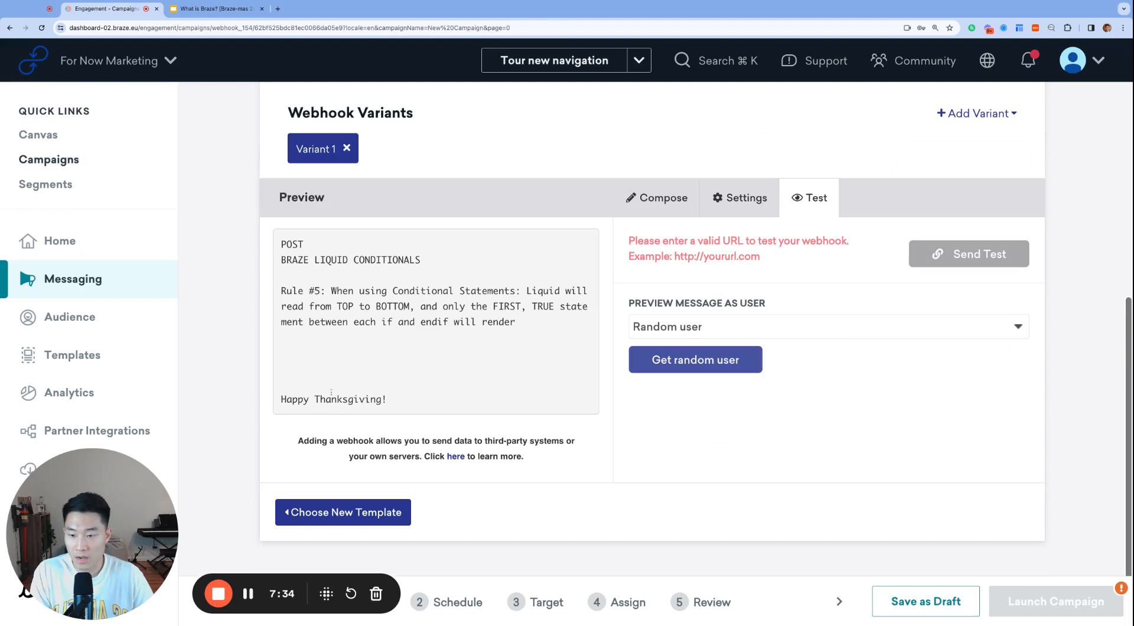
click(656, 198)
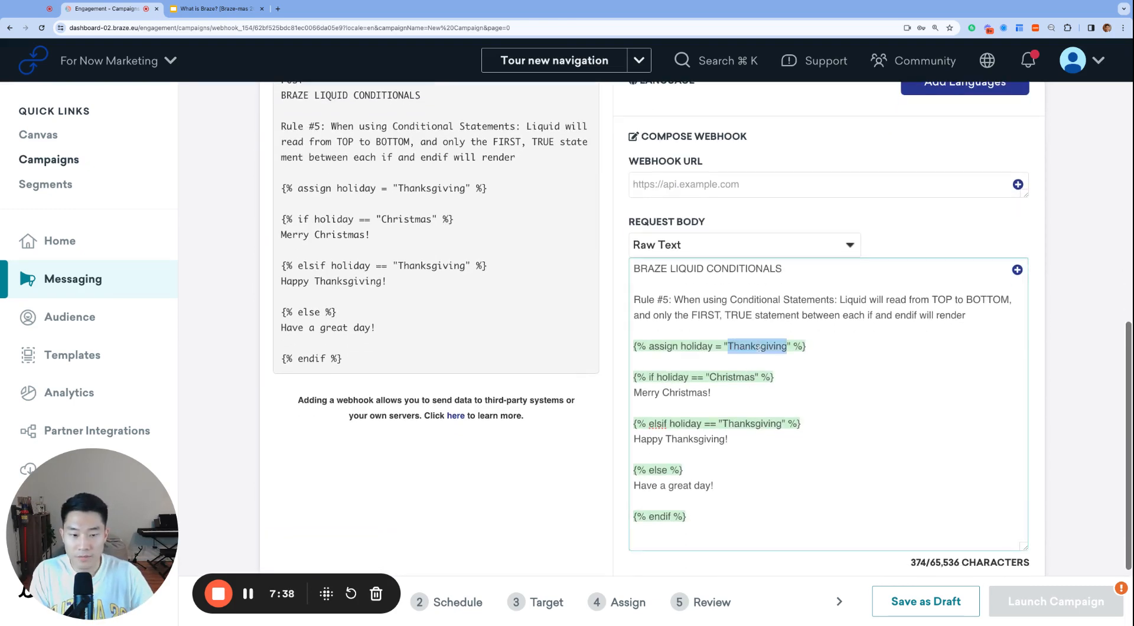
text(Independen)
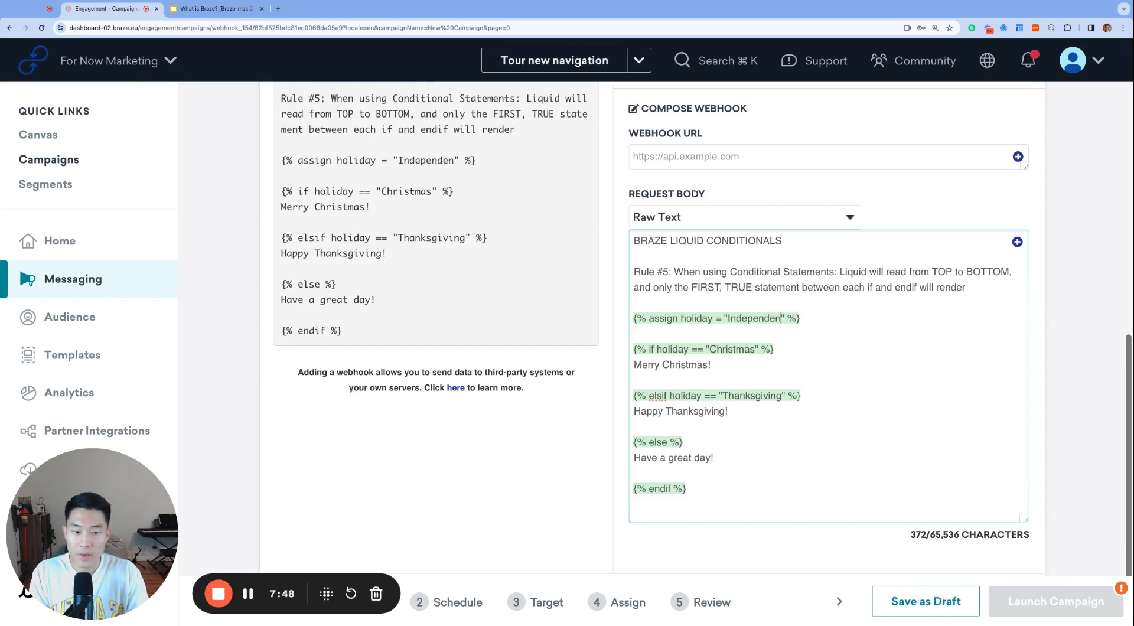